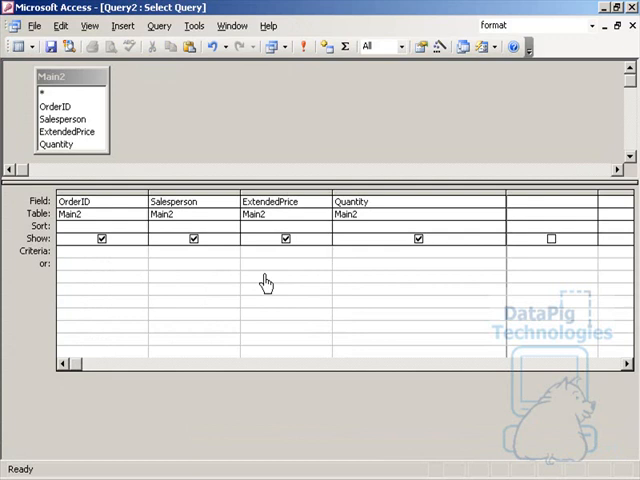
pyautogui.moveTo(370, 264)
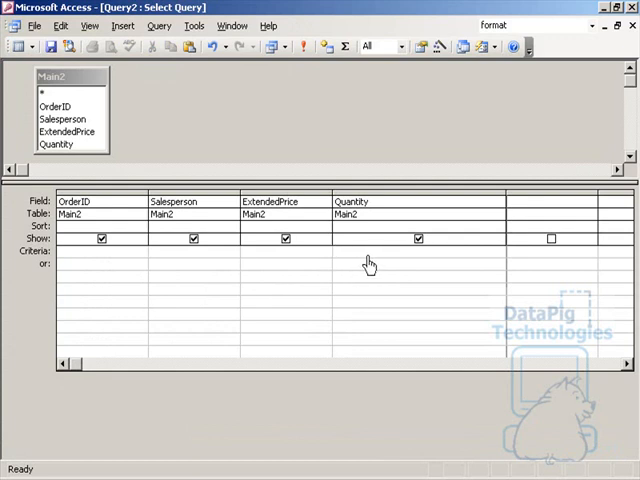
# Enter the Quantity criterion >(Select Avg([Quantity]) from [Main2]).
pyautogui.write('>')
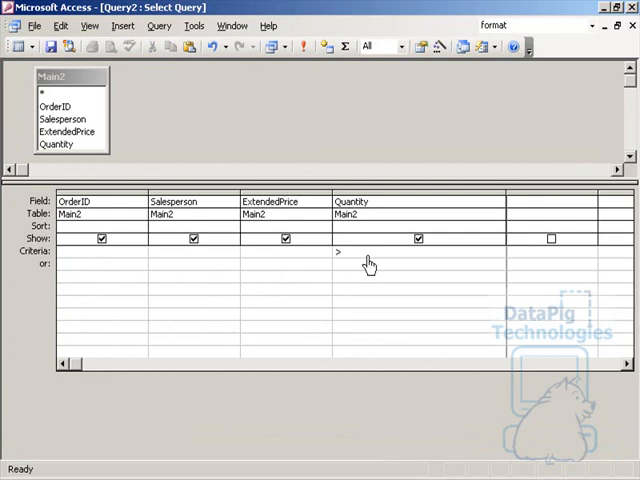
pyautogui.write('>')
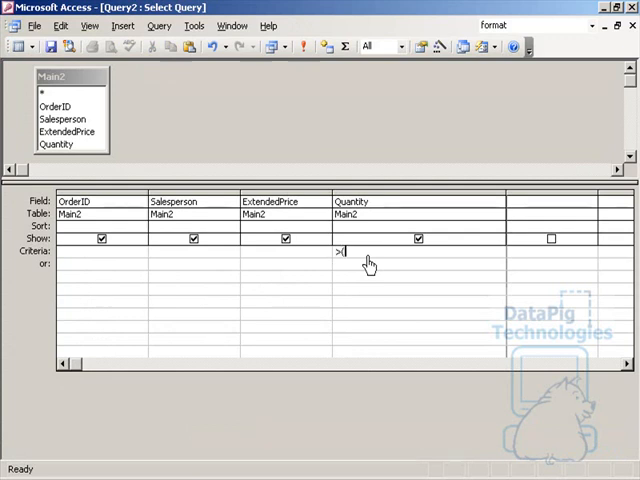
pyautogui.write('(5')
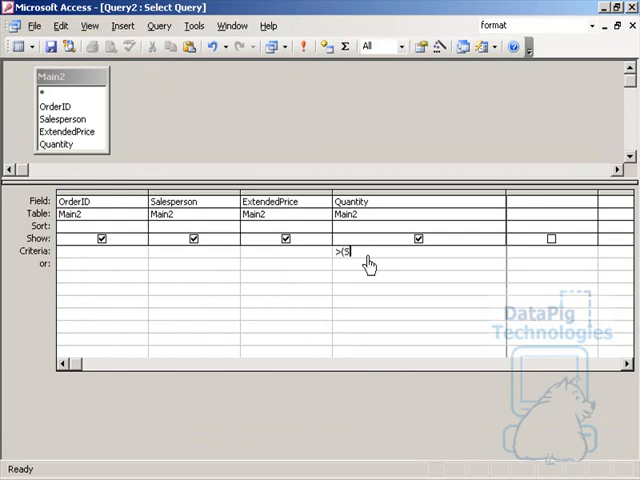
pyautogui.write('elect Avg([Quantity')
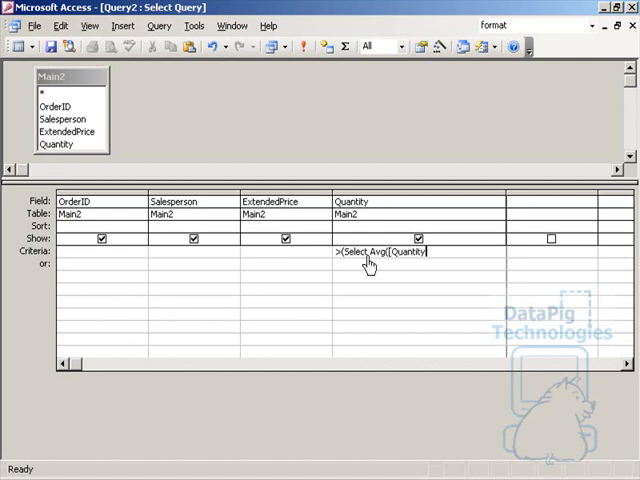
pyautogui.write('])')
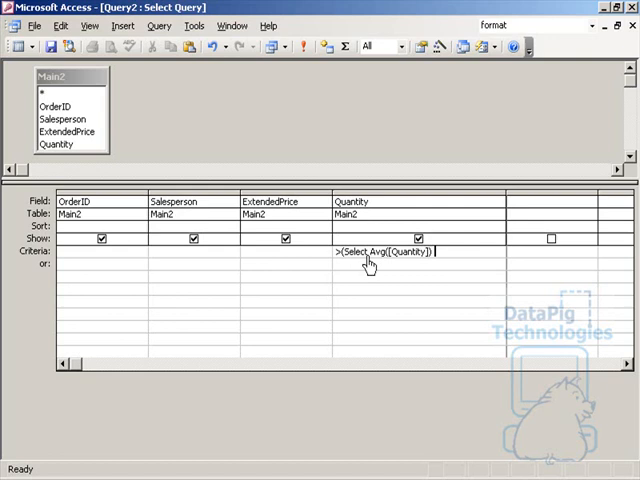
pyautogui.write('from')
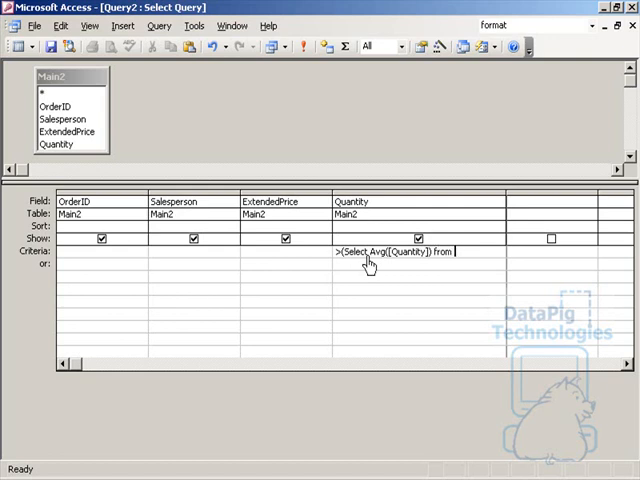
pyautogui.write('[Main2])')
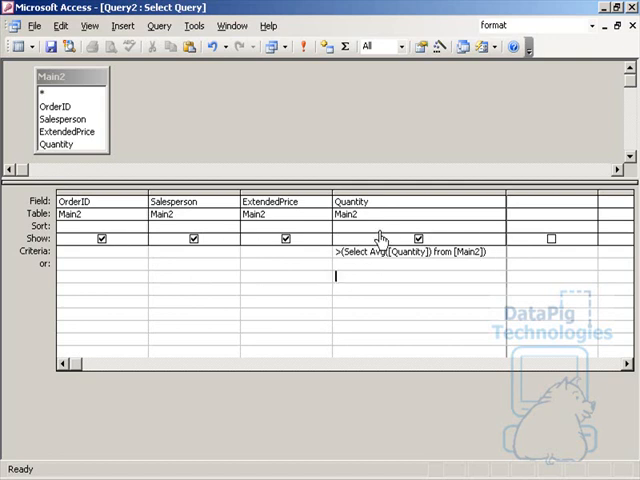
pyautogui.moveTo(347, 270)
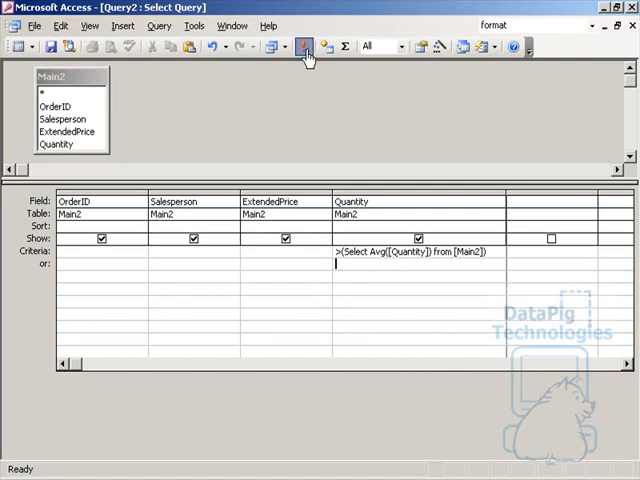
# Run the query, check the 317 above-average Quantity records, and return to Design View.
pyautogui.click(305, 47)
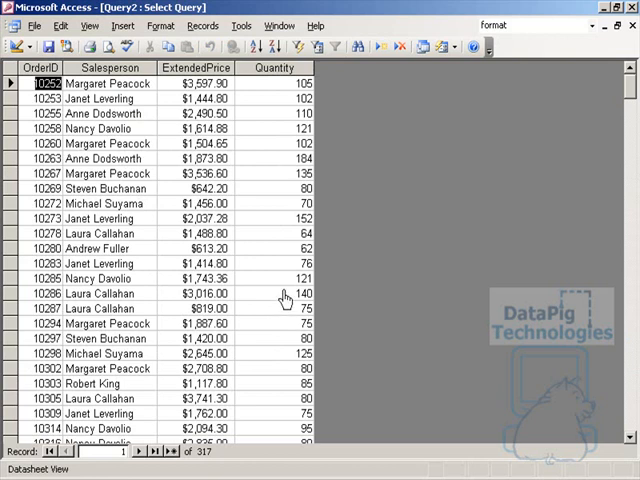
pyautogui.click(287, 67)
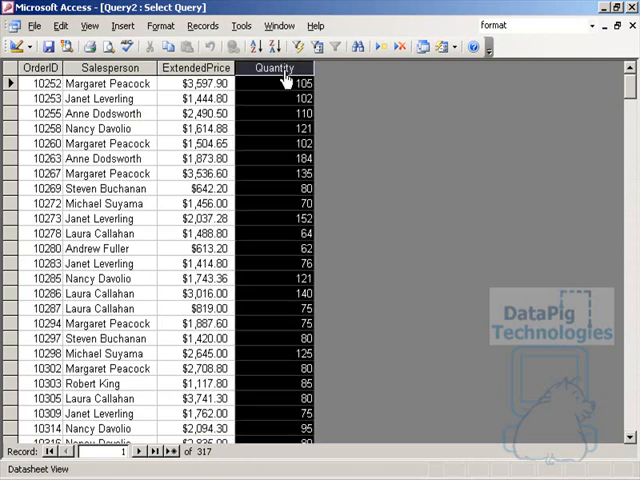
pyautogui.click(283, 67)
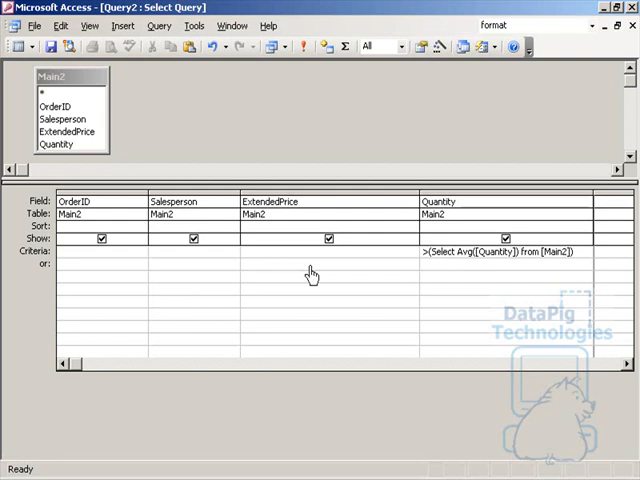
pyautogui.moveTo(462, 224)
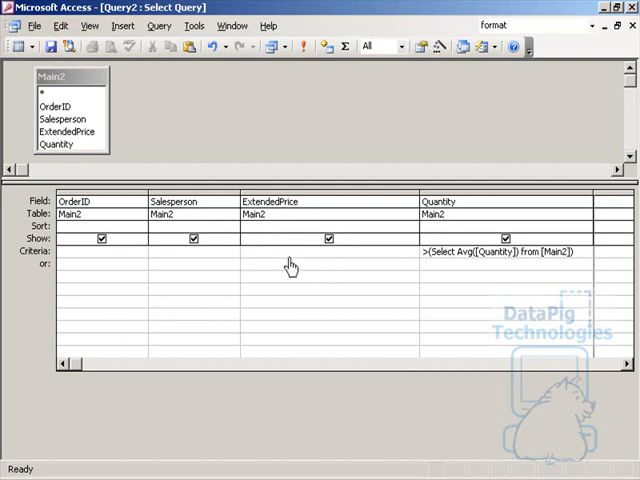
# Enter the ExtendedPrice criterion <(Select Avg([ExtendedPrice]) from [Main2]).
pyautogui.write('<')
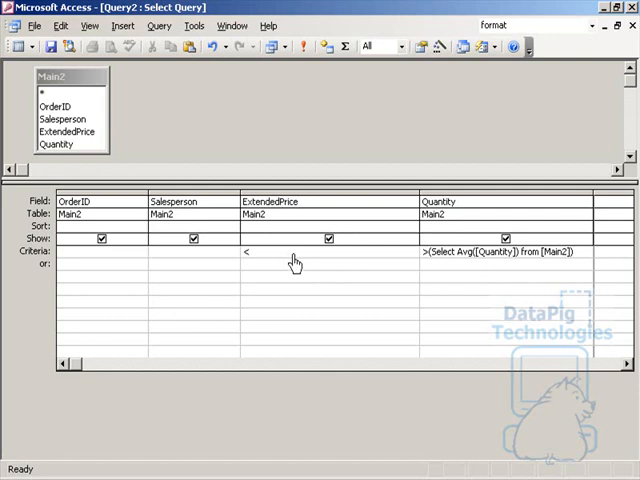
pyautogui.write('(Select Avg([ExtendedPrice]) from [Main2])')
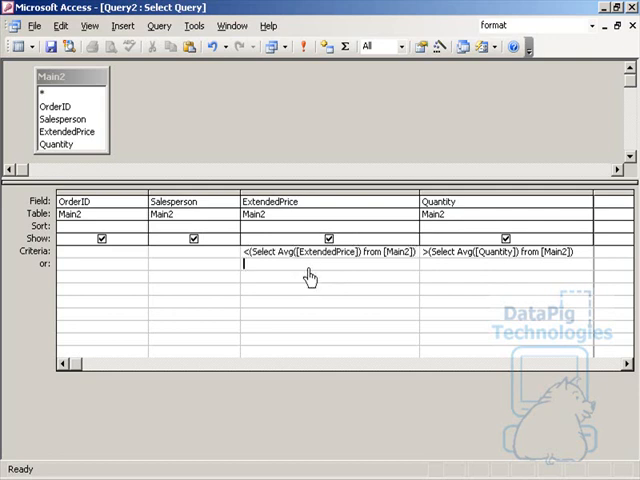